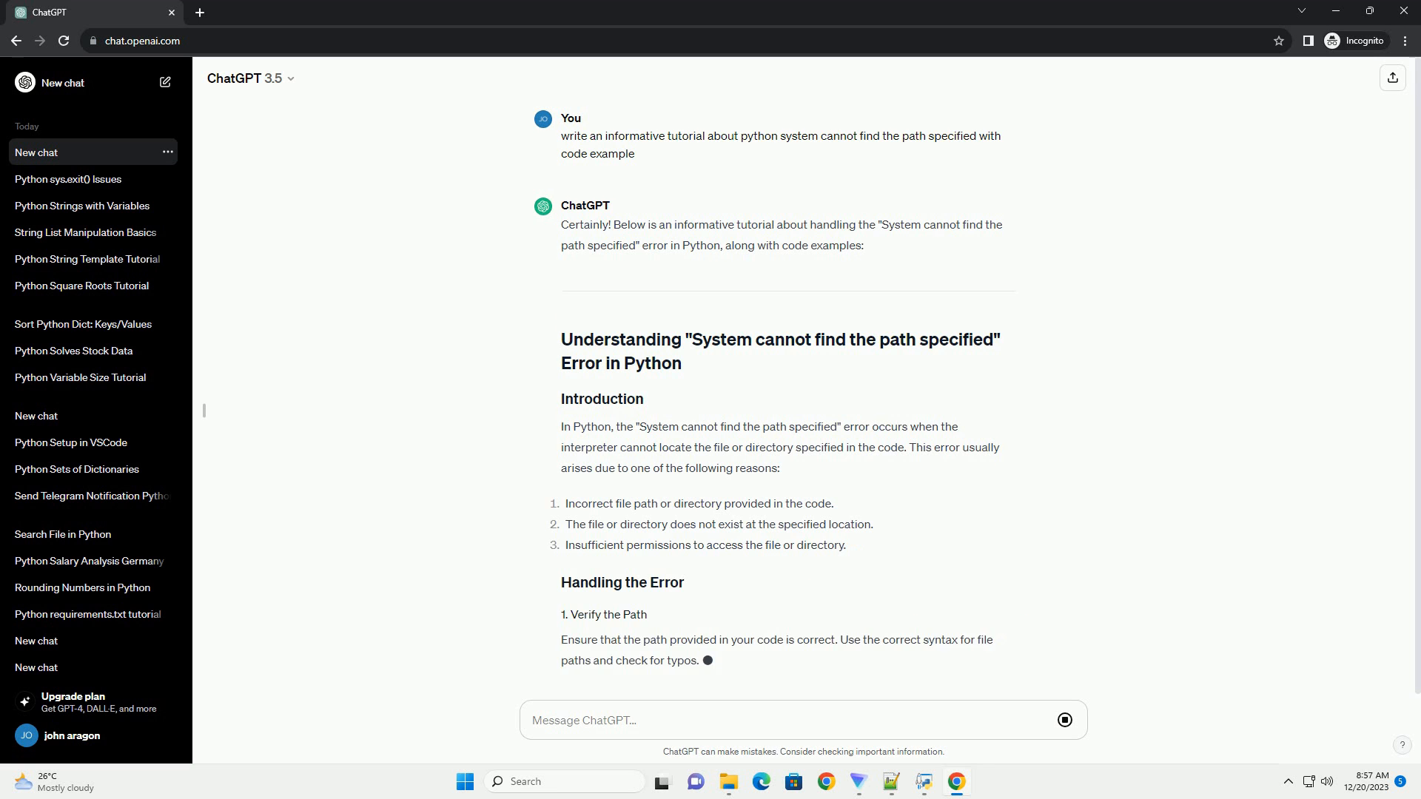
{"action": "scroll", "scroll_direction": "down", "scroll_amount": 3}
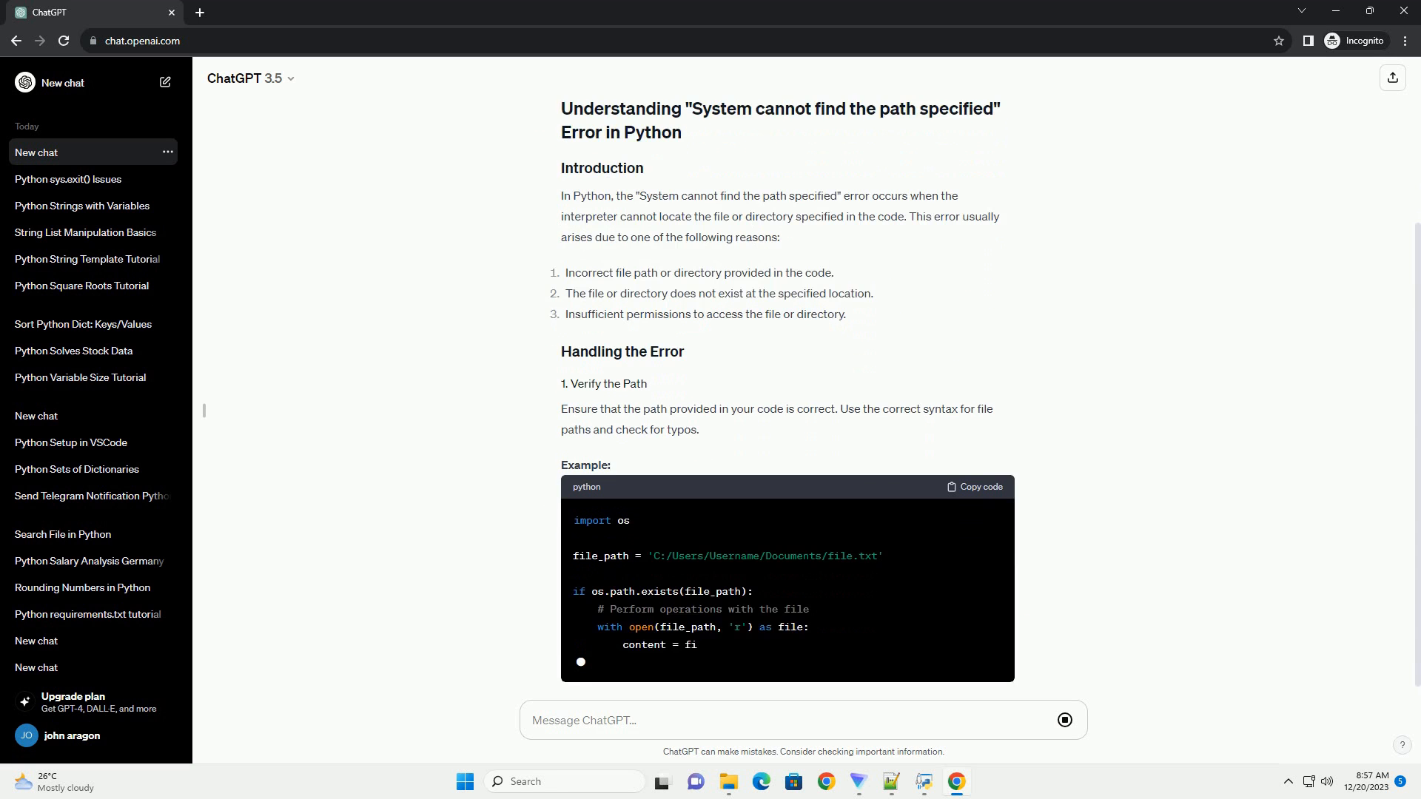
{"action": "scroll", "scroll_direction": "down", "scroll_amount": 3}
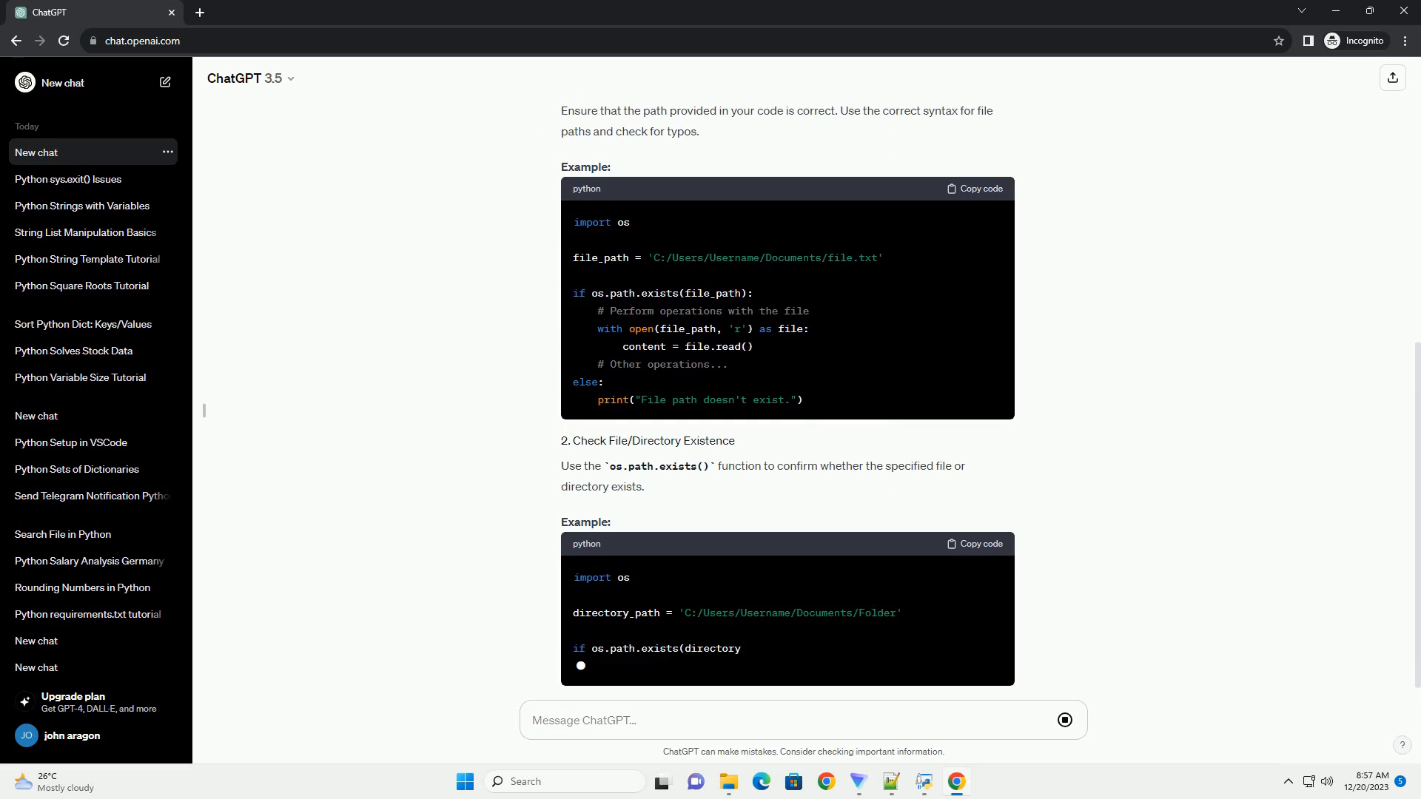
{"action": "scroll", "scroll_direction": "down", "scroll_amount": 3}
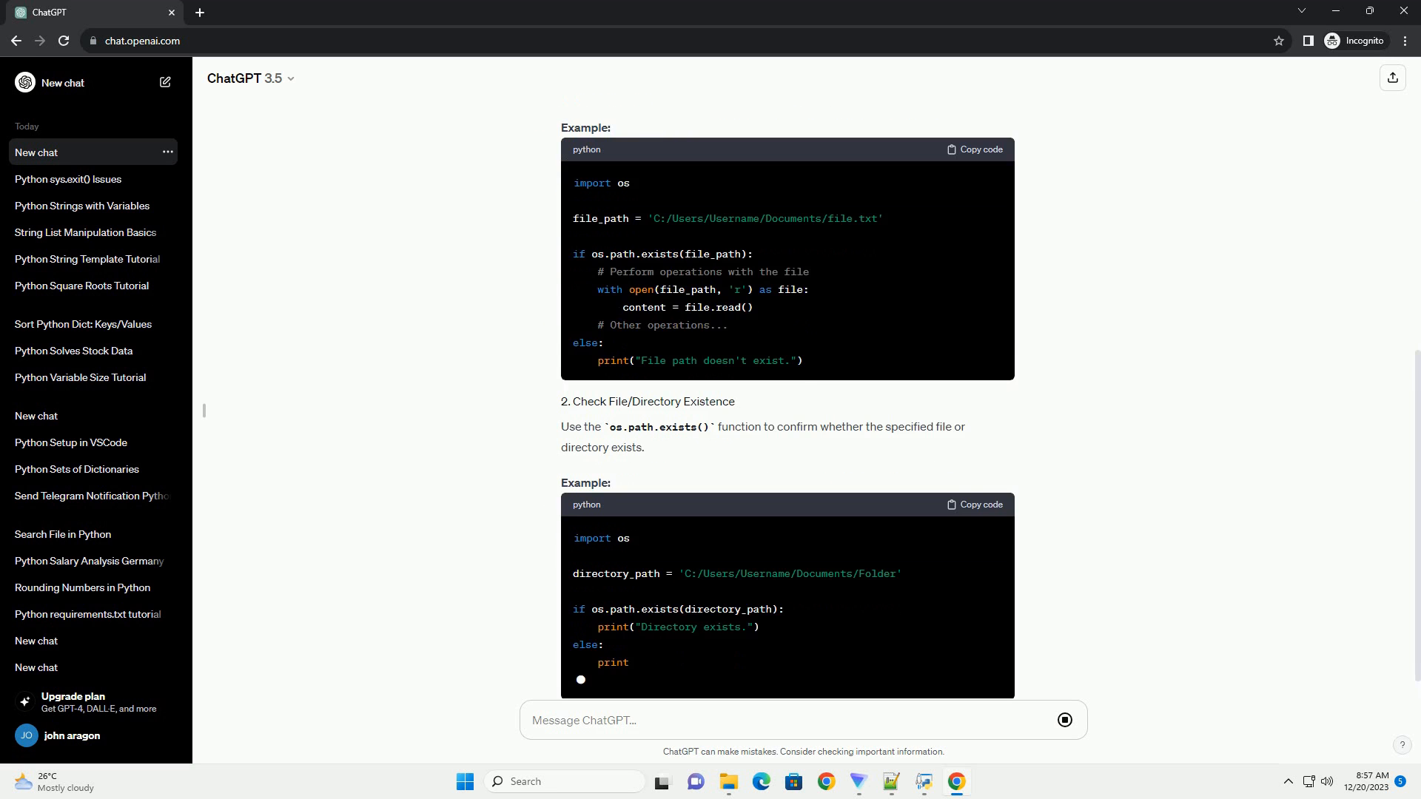
{"action": "scroll", "scroll_direction": "down", "scroll_amount": 3}
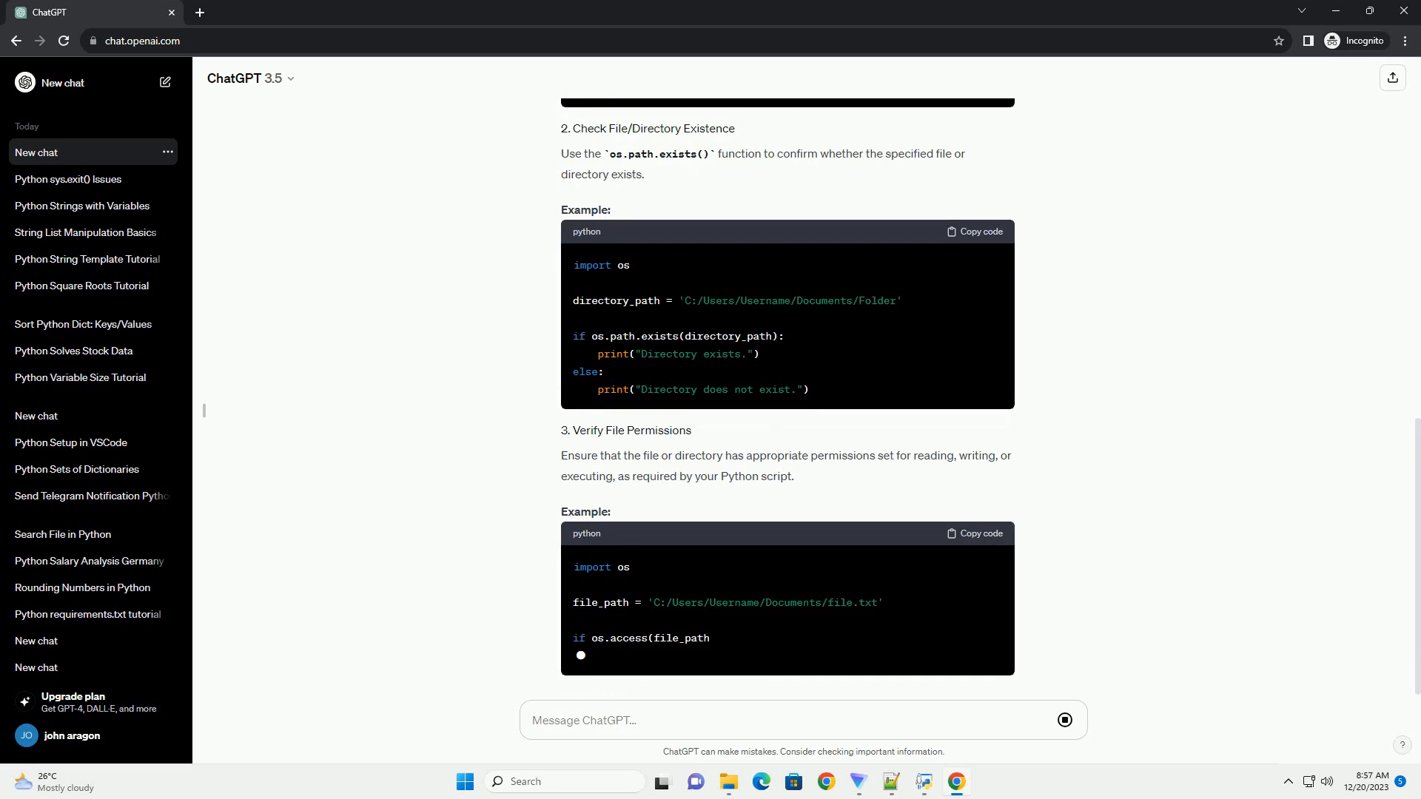
{"action": "scroll", "scroll_direction": "down", "scroll_amount": 3}
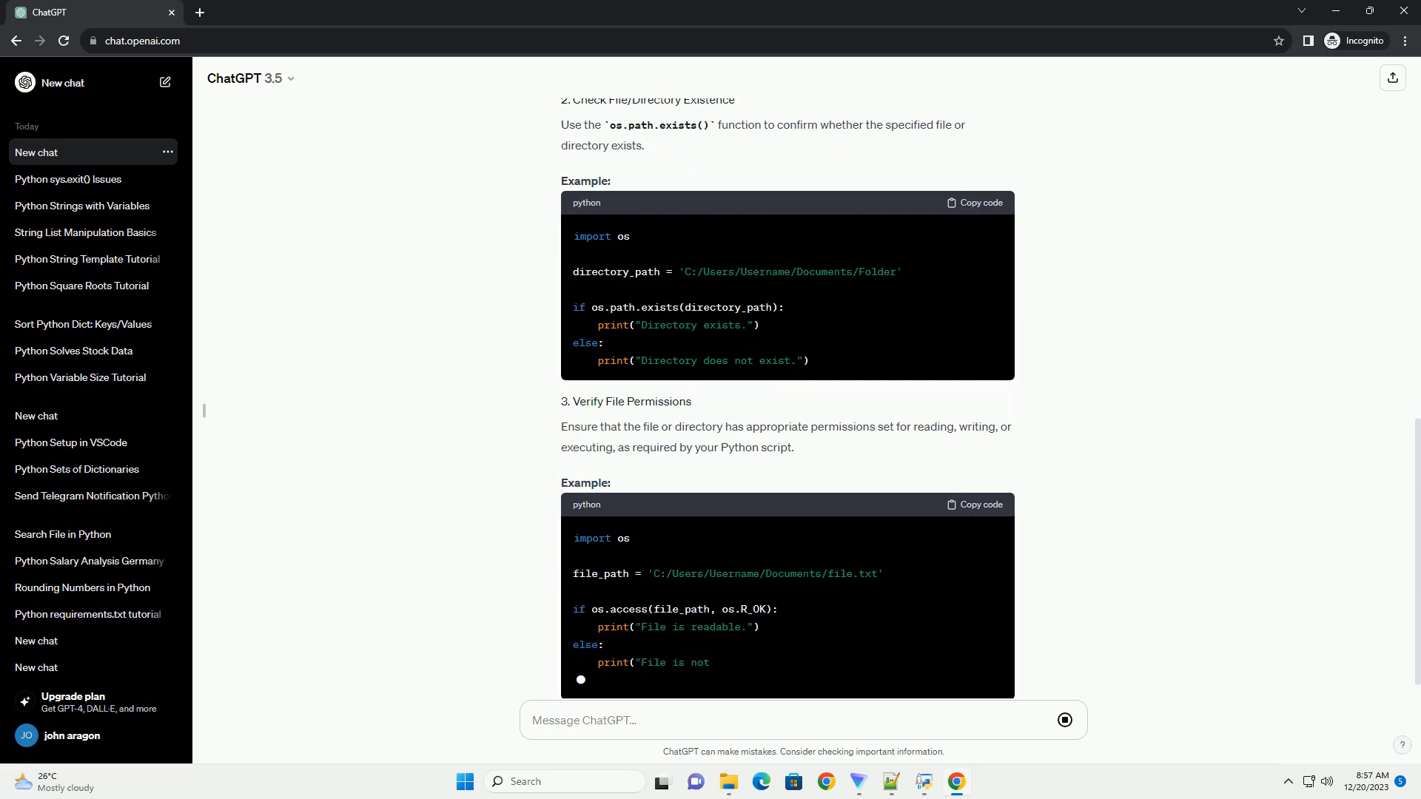
{"action": "scroll", "scroll_direction": "down", "scroll_amount": 3}
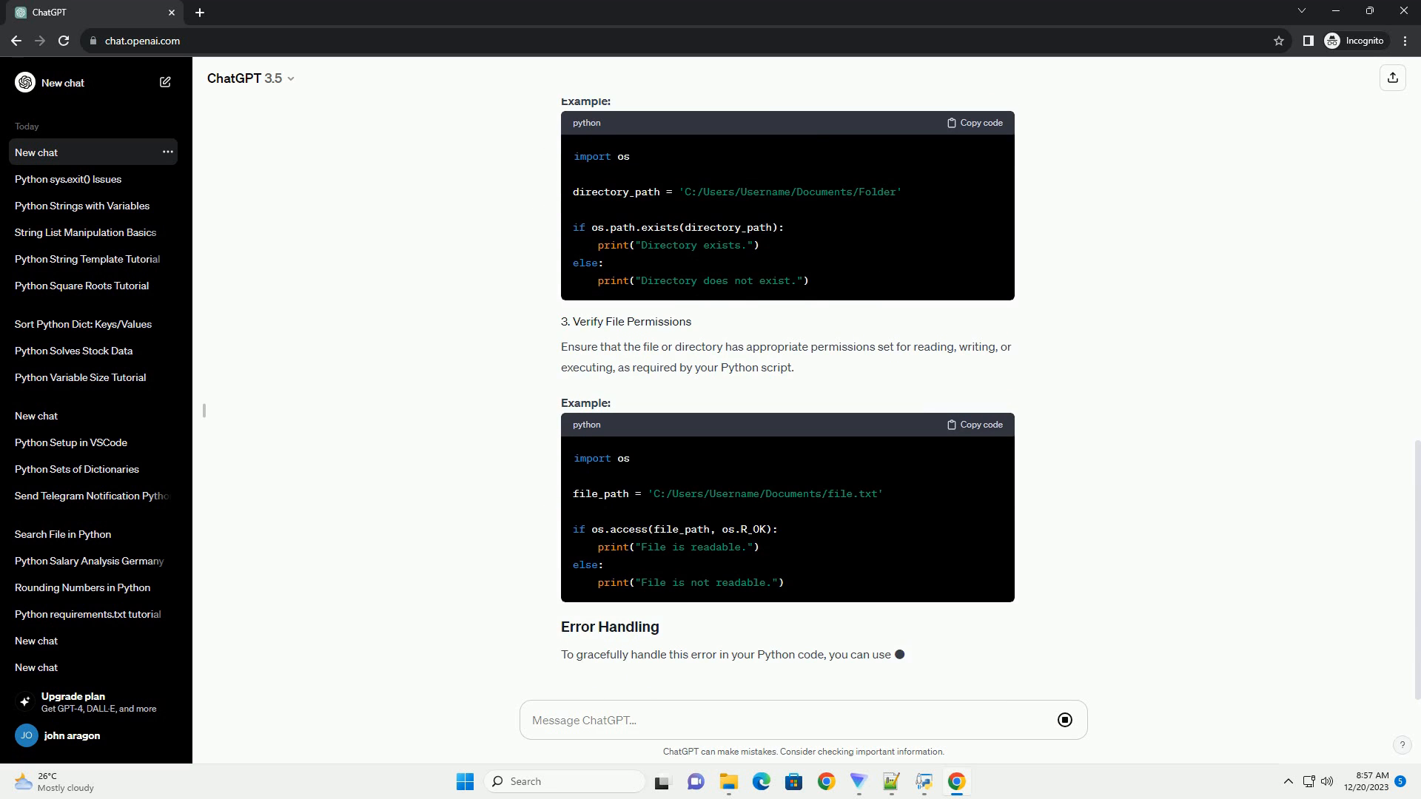
{"action": "scroll", "scroll_direction": "down", "scroll_amount": 3}
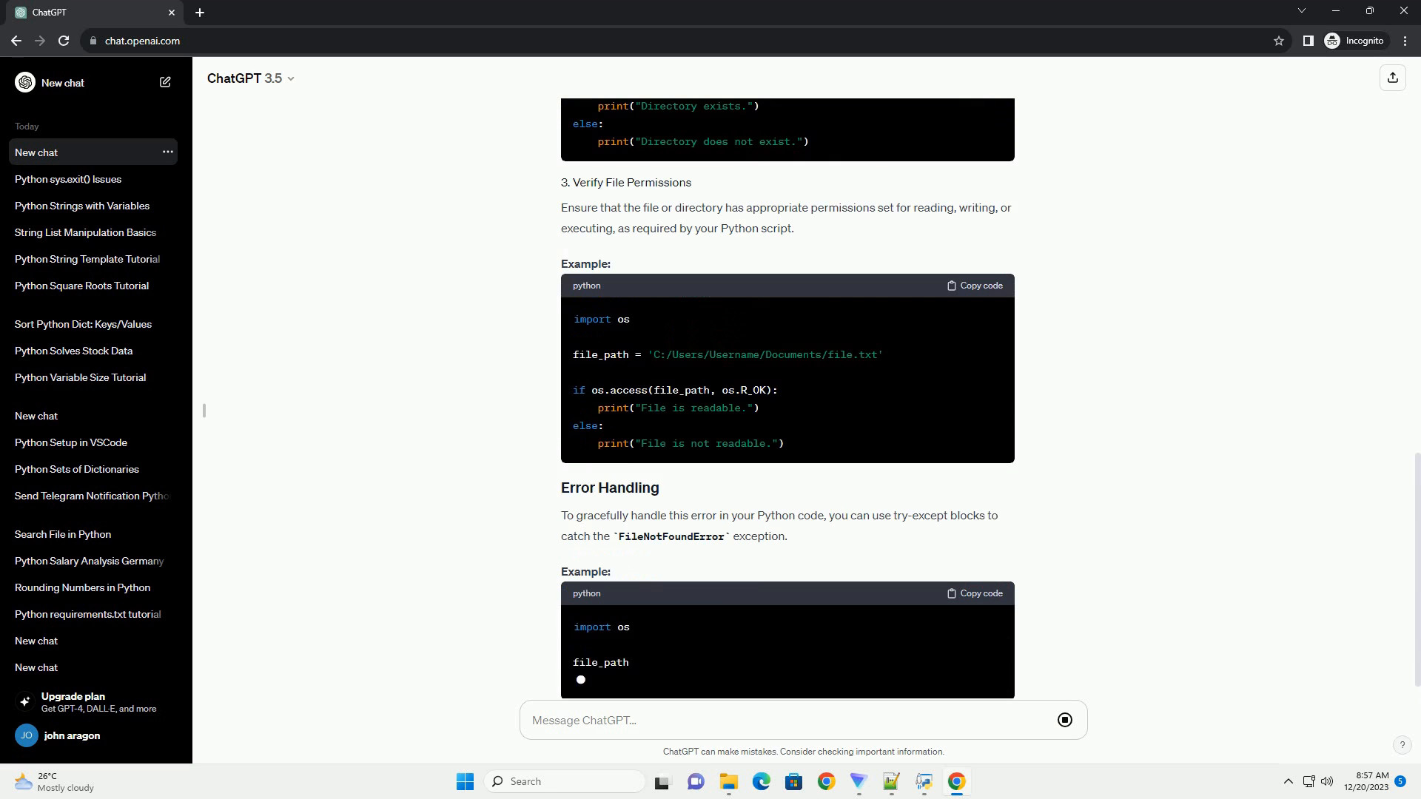
{"action": "scroll", "scroll_direction": "down", "scroll_amount": 3}
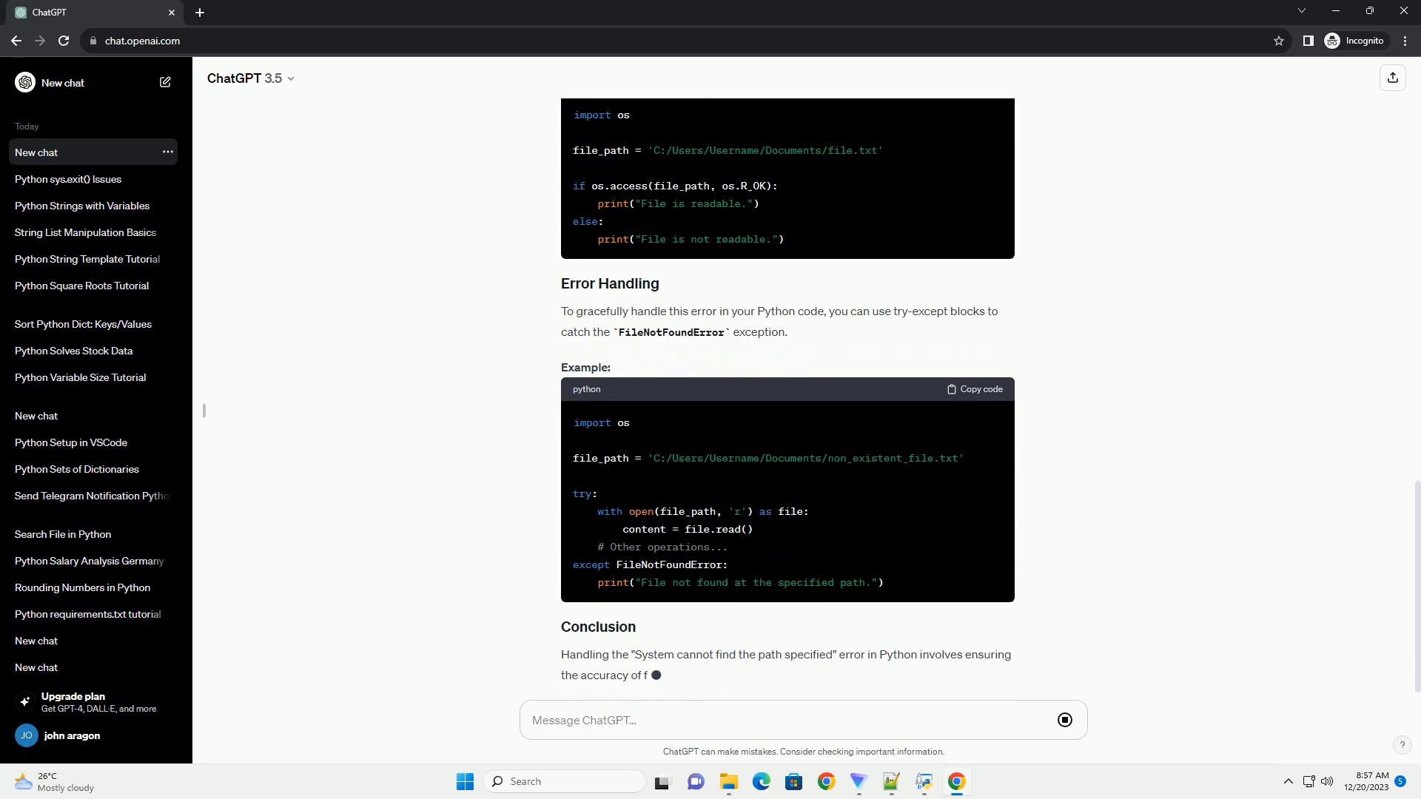
{"action": "scroll", "scroll_direction": "down", "scroll_amount": 3}
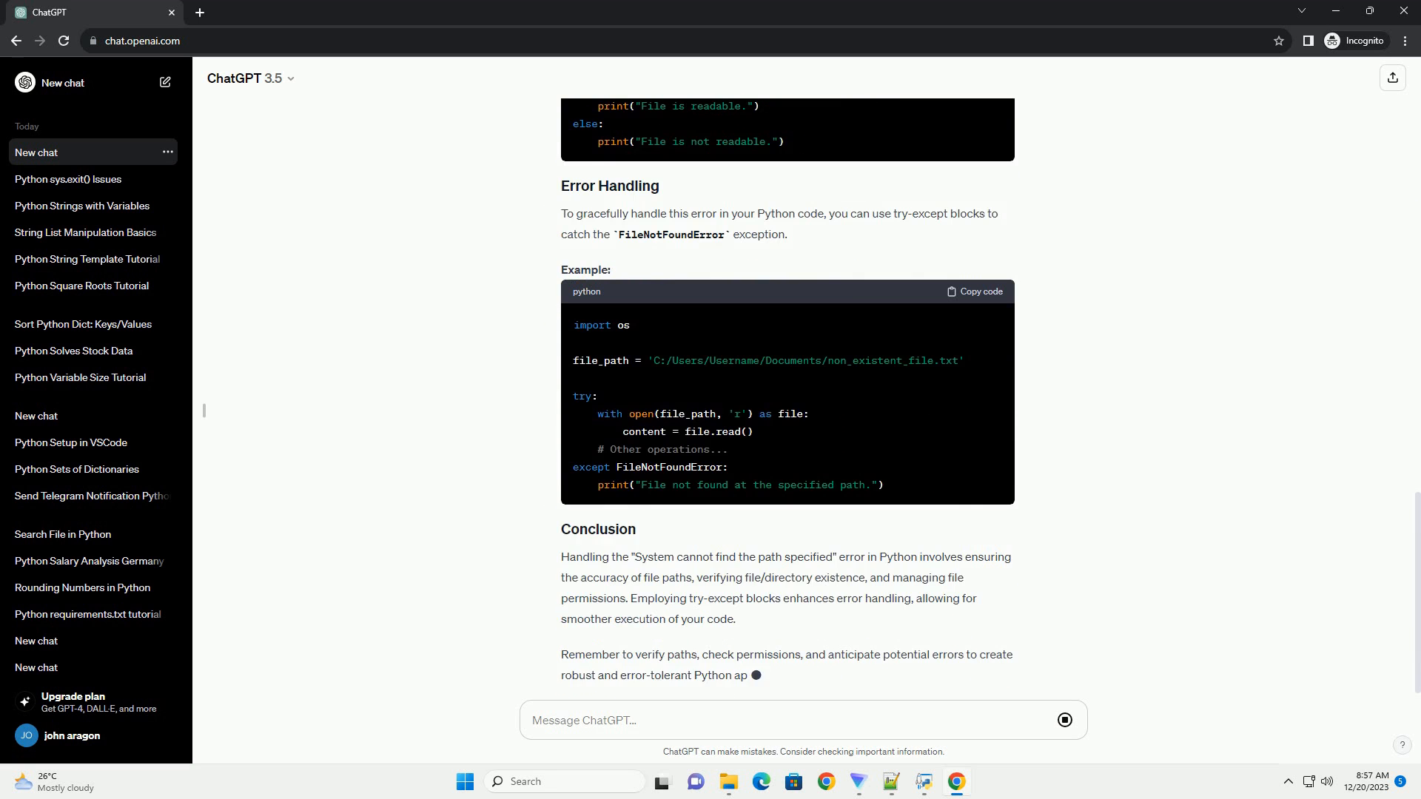
{"action": "scroll", "scroll_direction": "down", "scroll_amount": 3}
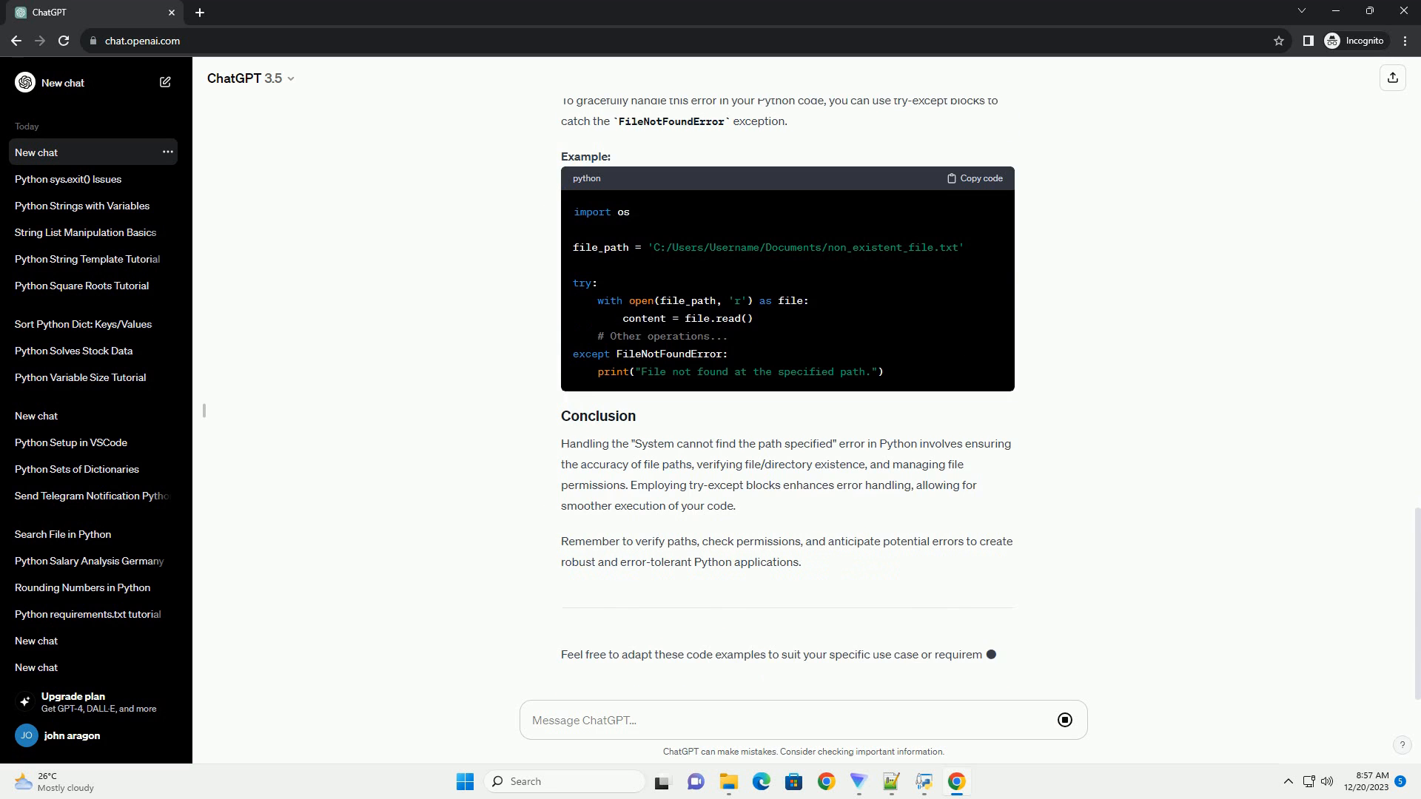